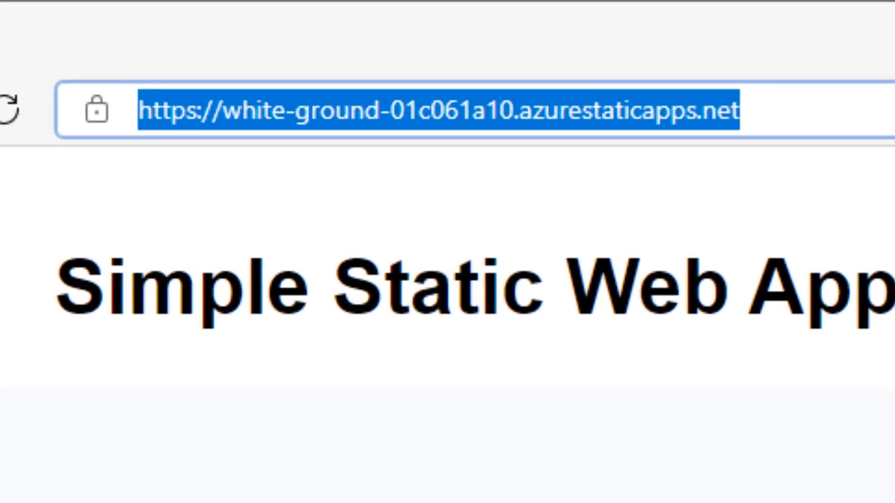
Check the site's azurestaticapps.net address in the Edge address bar
type("https://wh")
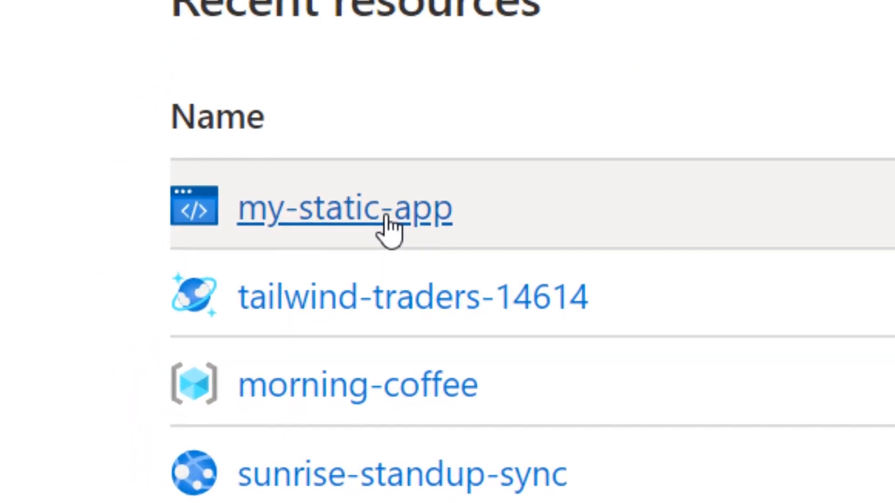
Go to my-static-app's Custom domains and start adding a new domain
left_click(342, 208)
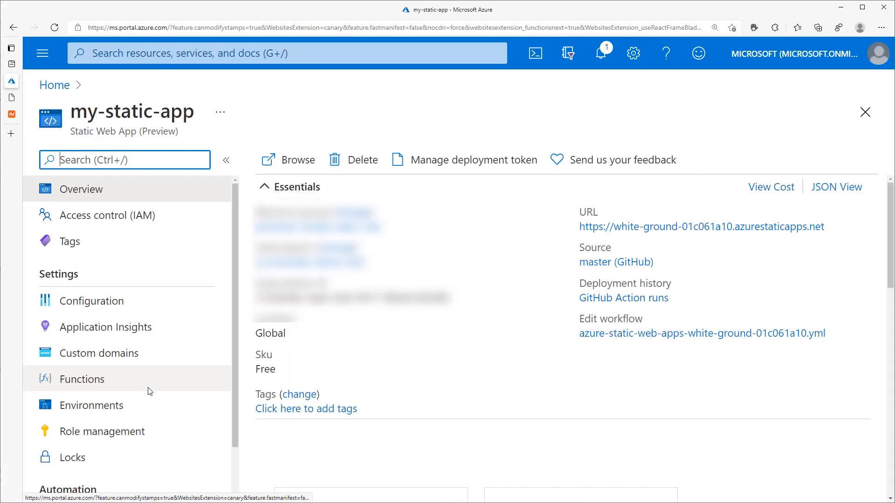
left_click(103, 352)
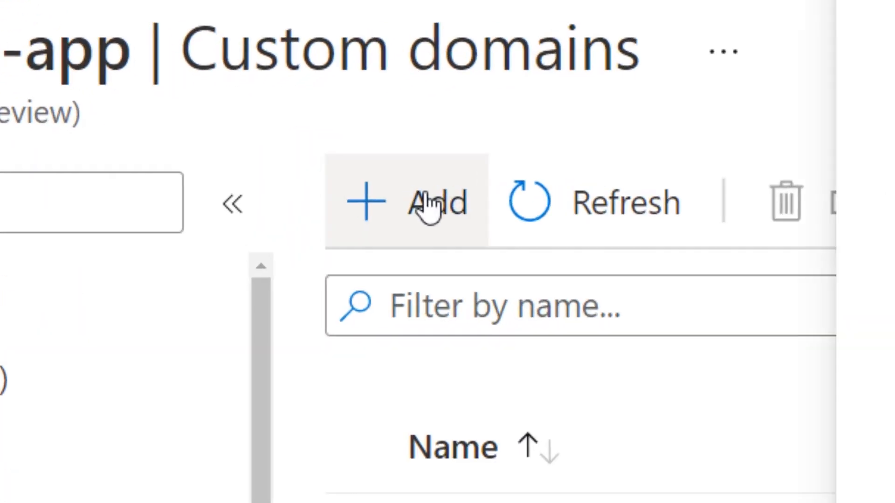
left_click(423, 202)
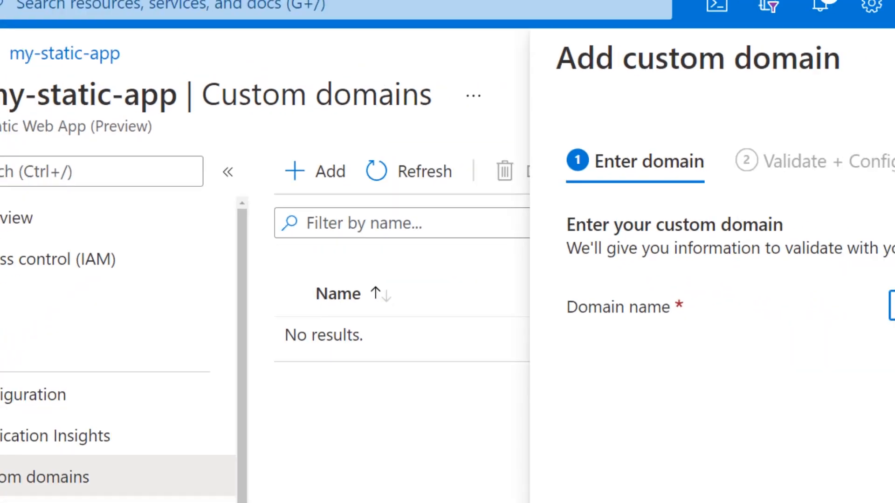
type("www.mystaticsite.com")
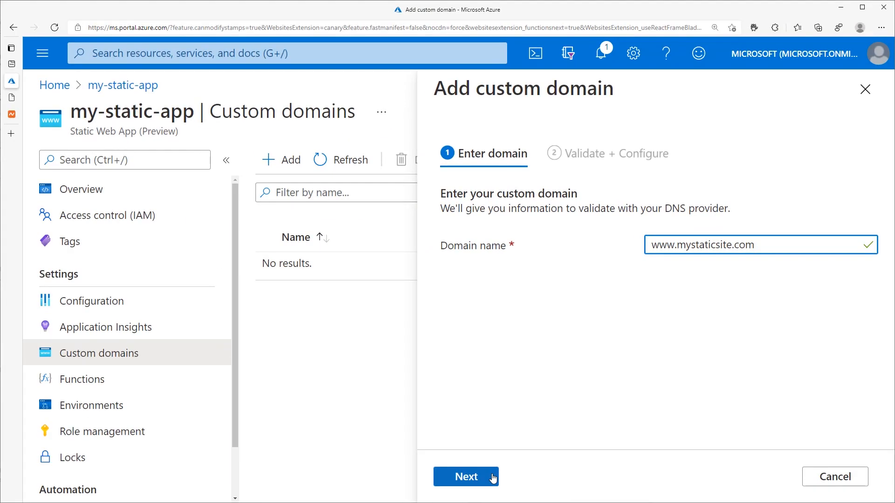
left_click(466, 477)
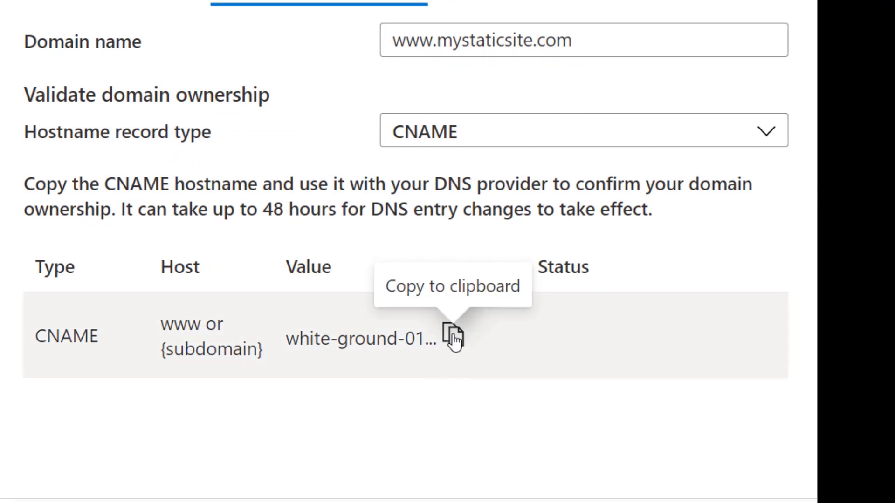
left_click(453, 335)
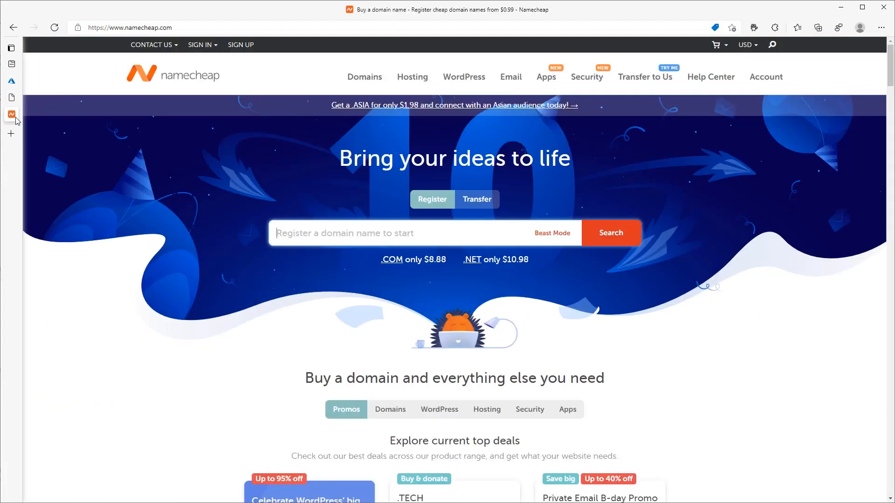
Reach the Advanced DNS settings for mystaticsite.com from the Namecheap account dashboard
left_click(766, 76)
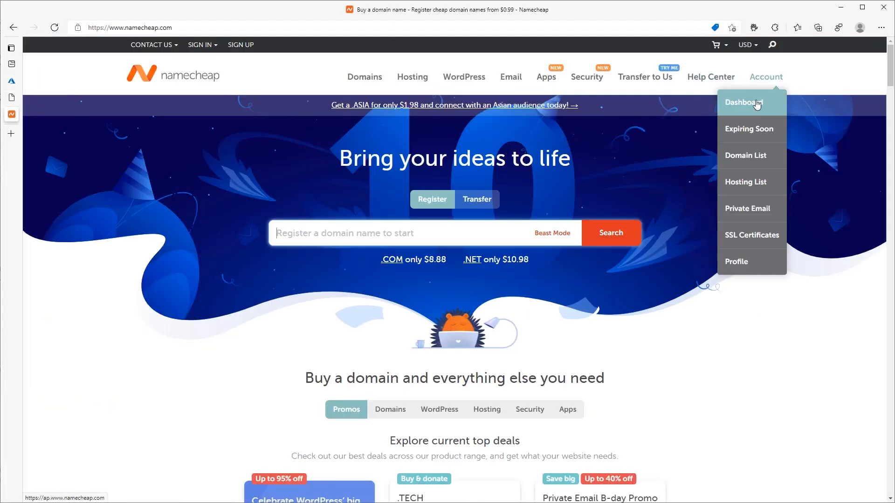
left_click(742, 102)
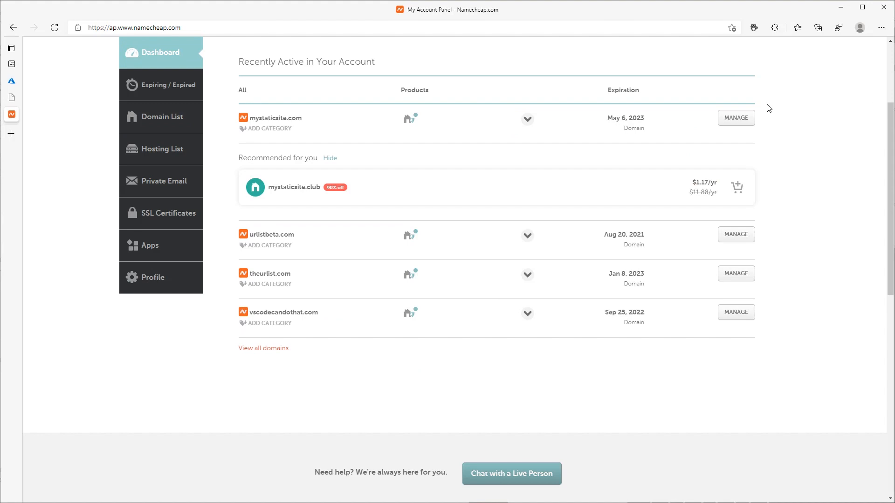
left_click(735, 118)
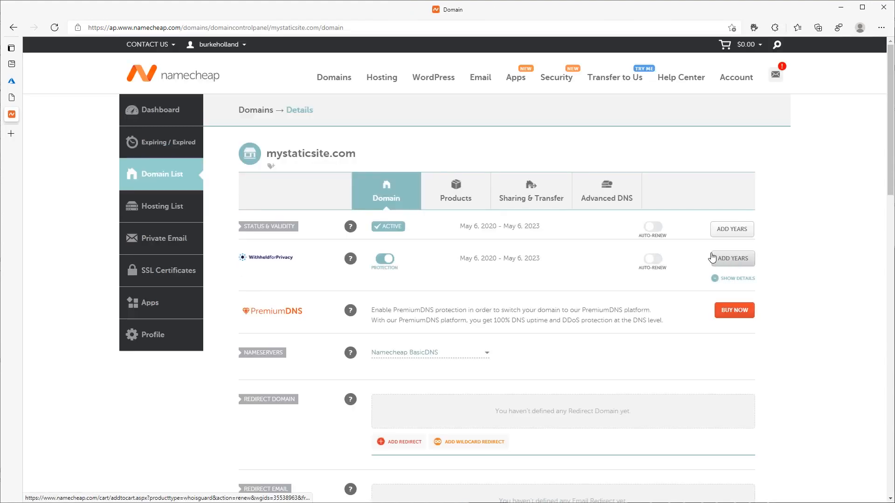
left_click(606, 190)
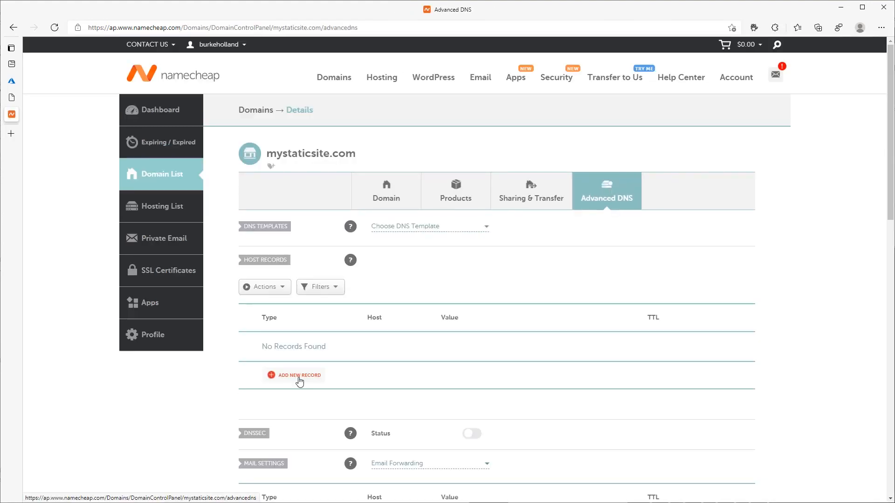
Add a CNAME record for host www targeting white-ground-01c061a10.azurestaticapps.net and save it
left_click(299, 375)
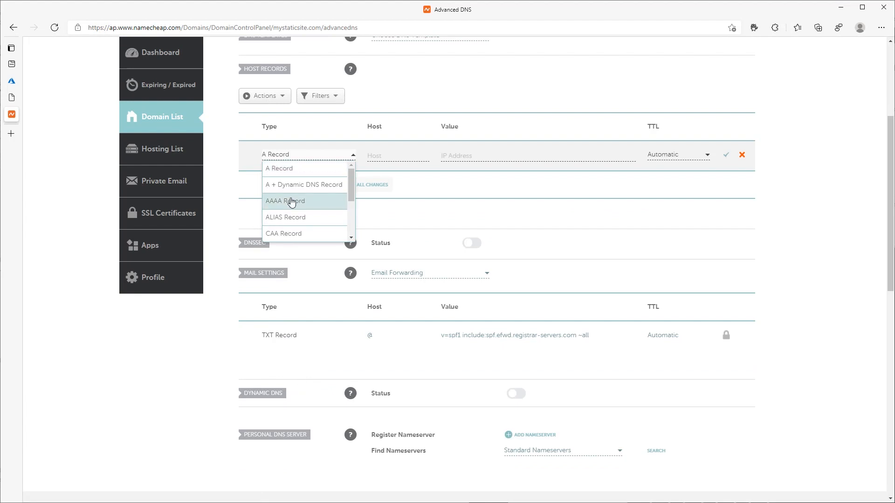
left_click(309, 154)
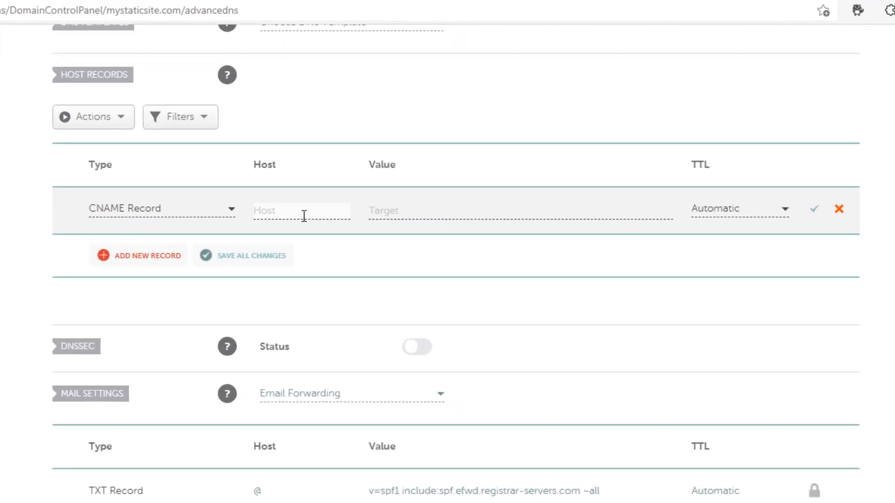
type("www")
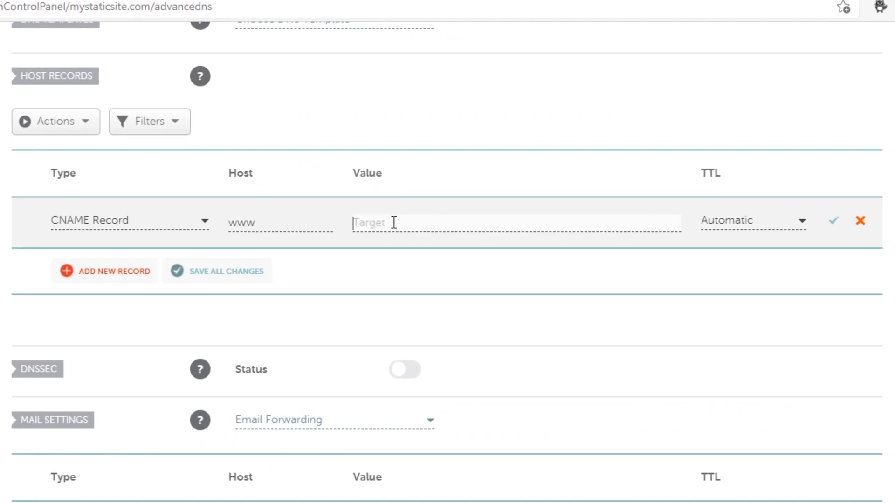
type("white-ground-01c061a10.azurestaticapps.net")
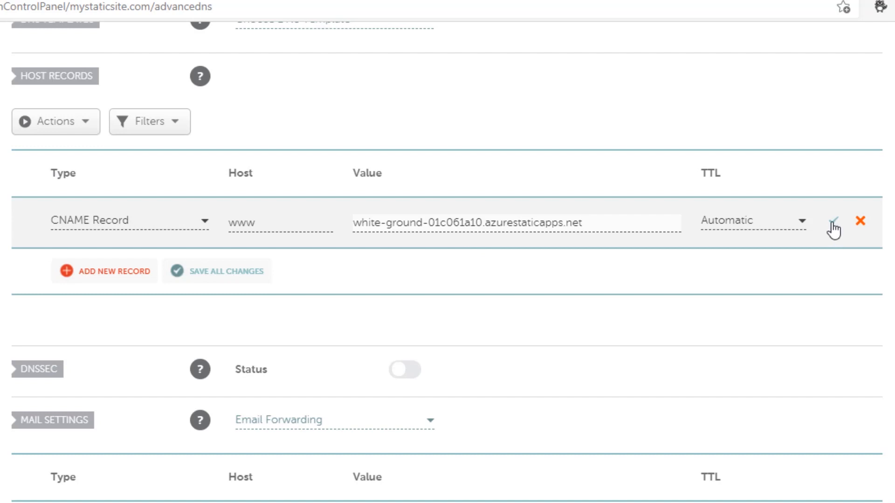
left_click(834, 221)
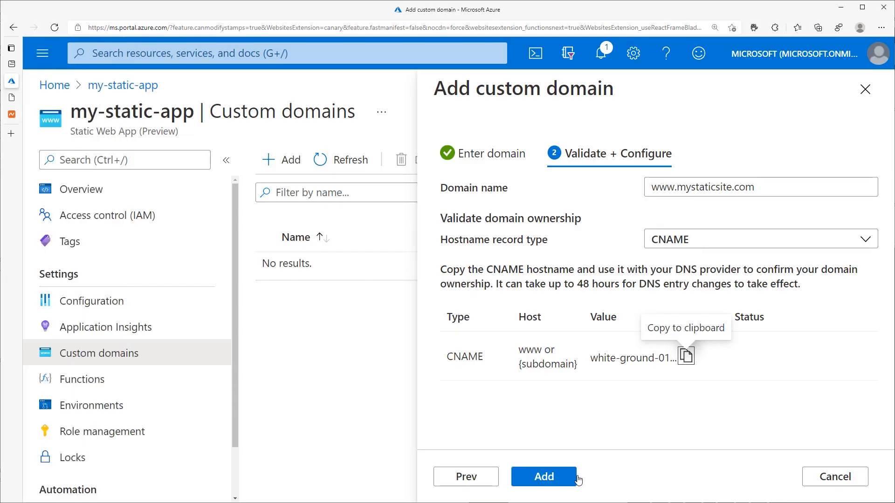
left_click(542, 476)
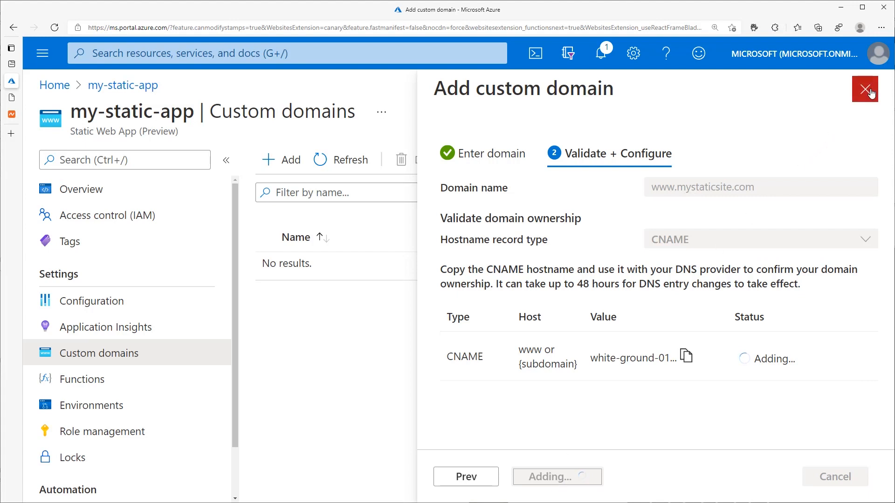
left_click(865, 89)
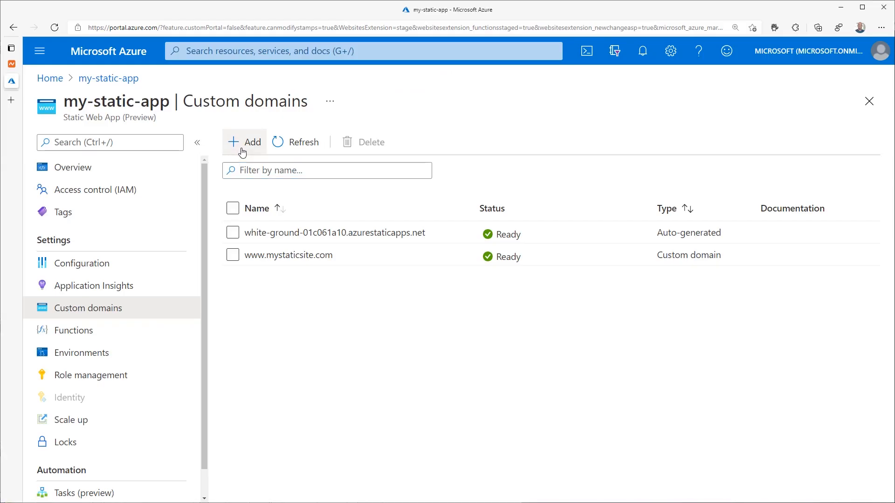
Add root domain mystaticsite.com, keep TXT validation and generate its code
left_click(243, 142)
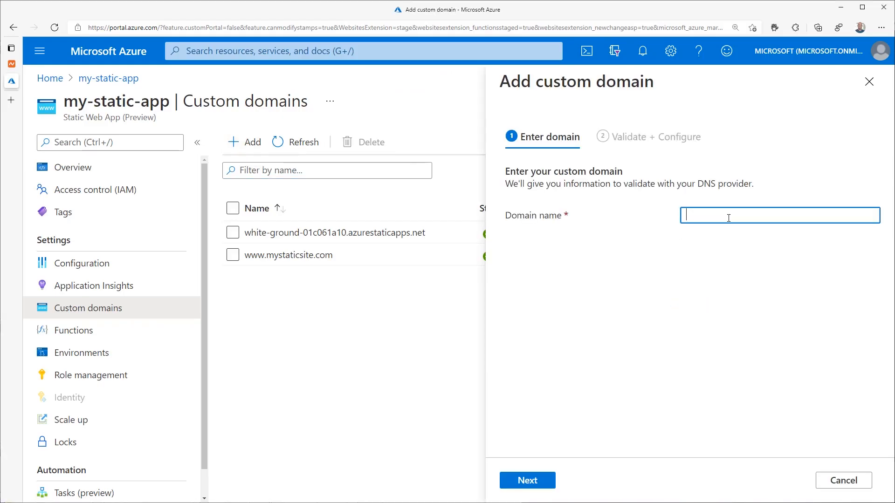
type("mystaticsite.com")
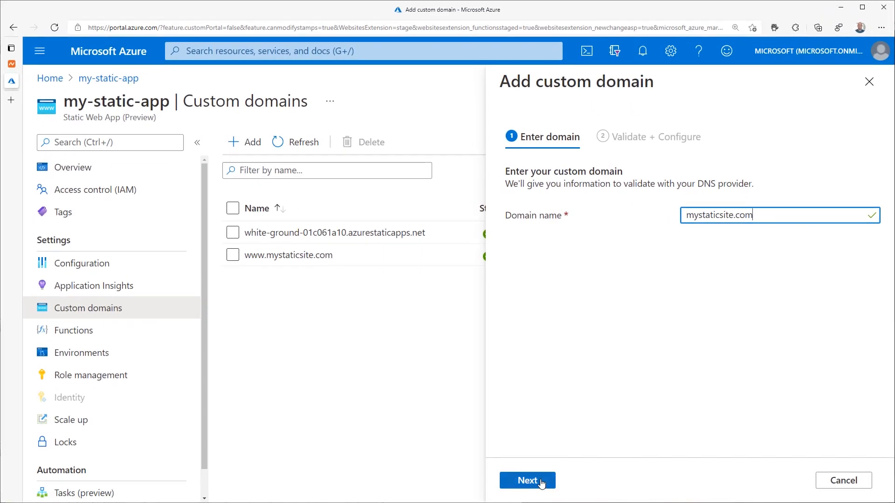
left_click(526, 480)
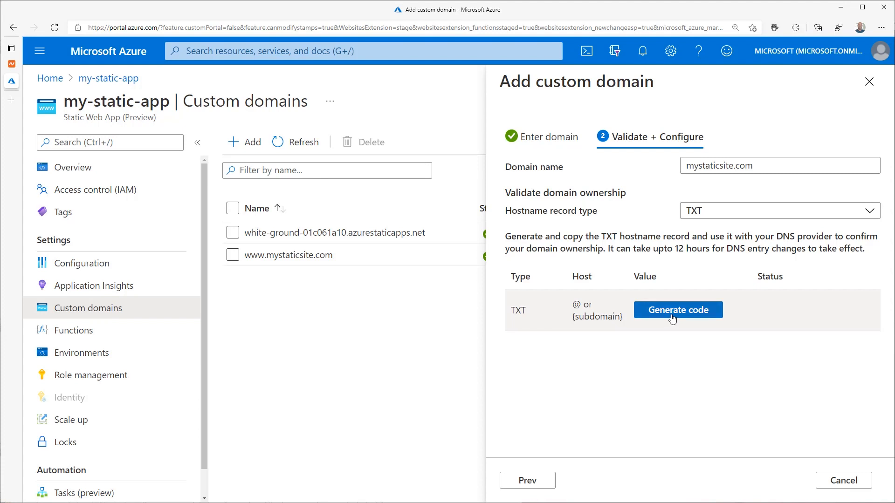
left_click(678, 310)
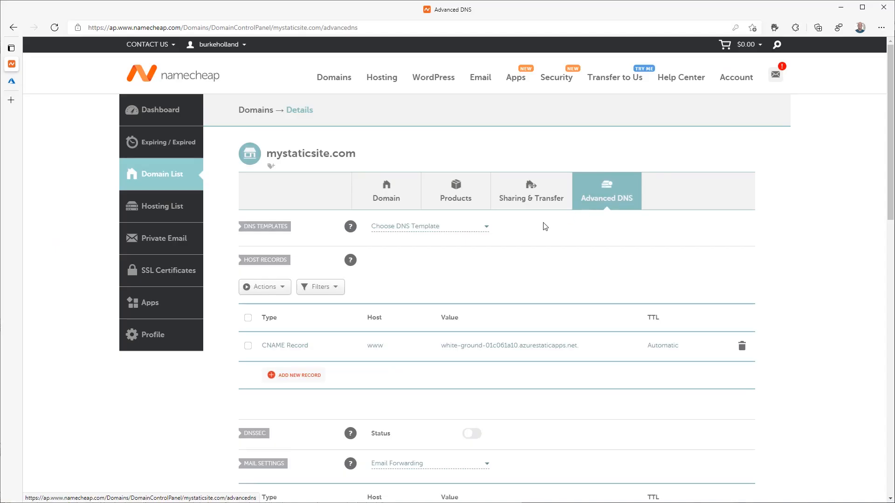
mouse_move(299, 375)
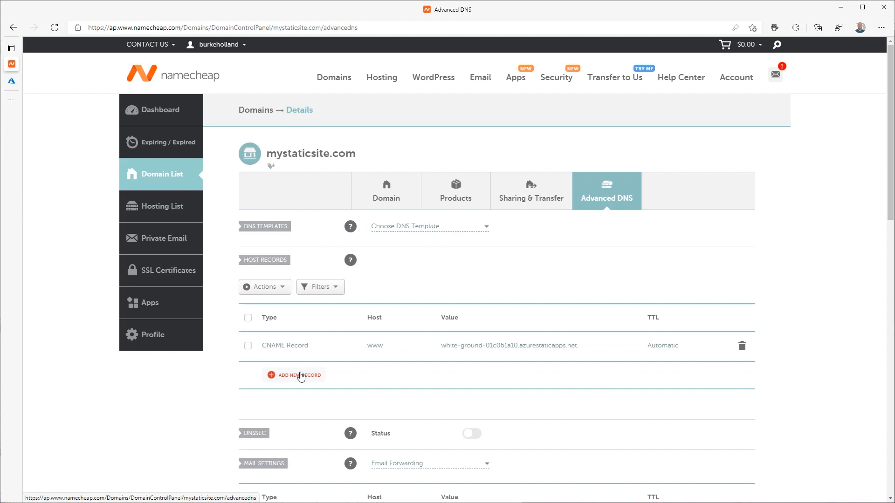
Add a TXT record for host @ with value 0ezhrvpvk47d9nsncnvv5h616026dglw and save it
left_click(294, 376)
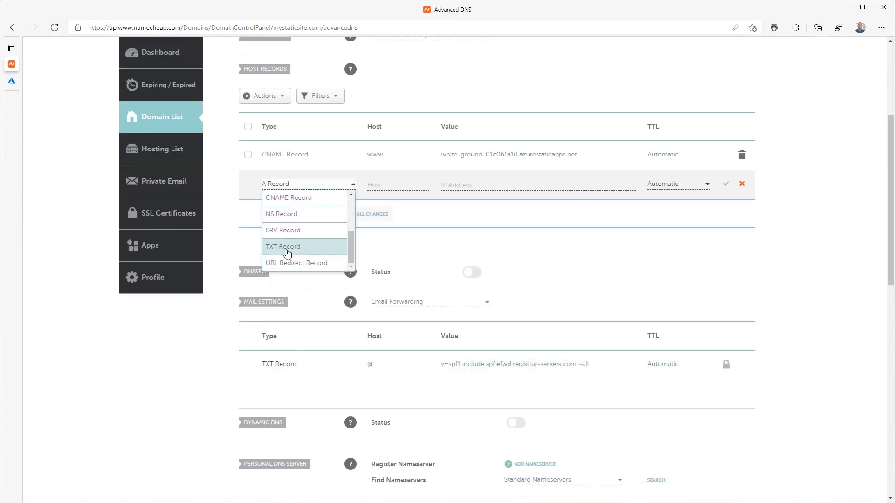
left_click(284, 246)
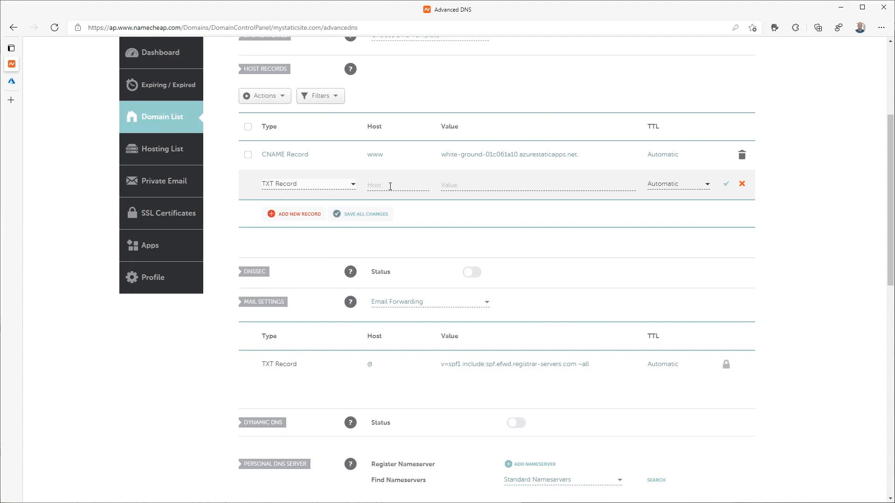
type("@")
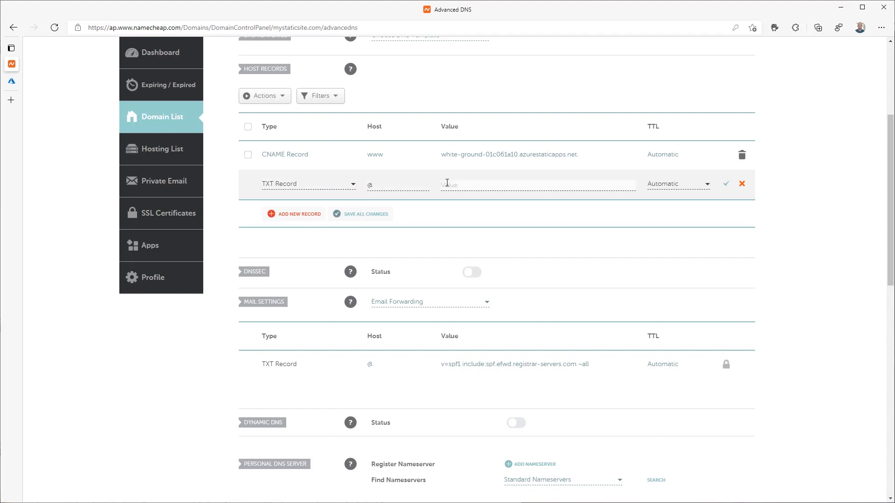
type("0ezhrvpvk47d9nsncnvv5h616026dglw")
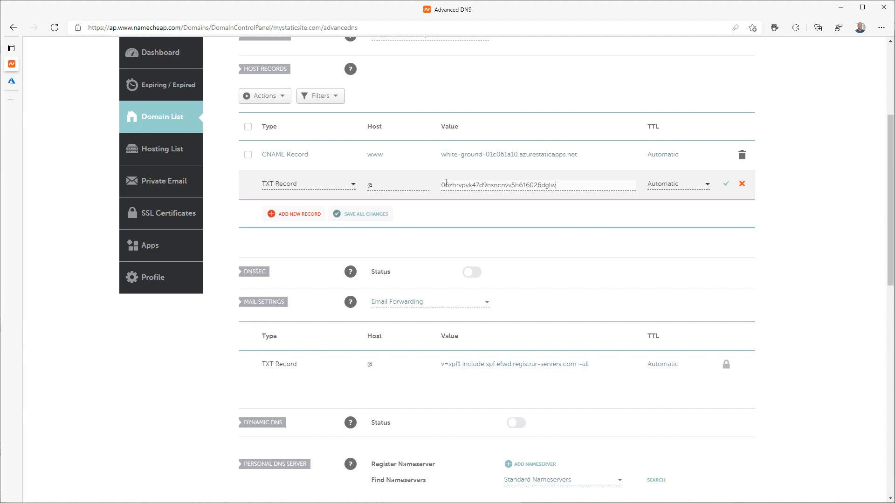
left_click(726, 183)
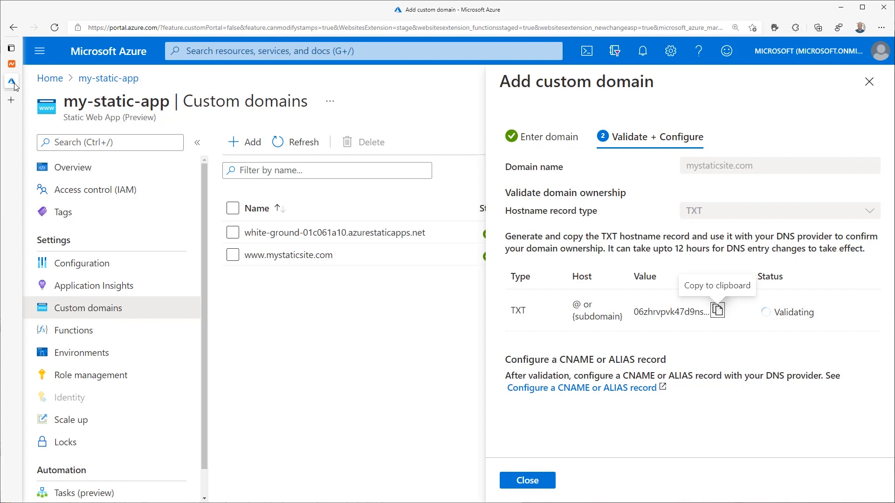
mouse_move(24, 114)
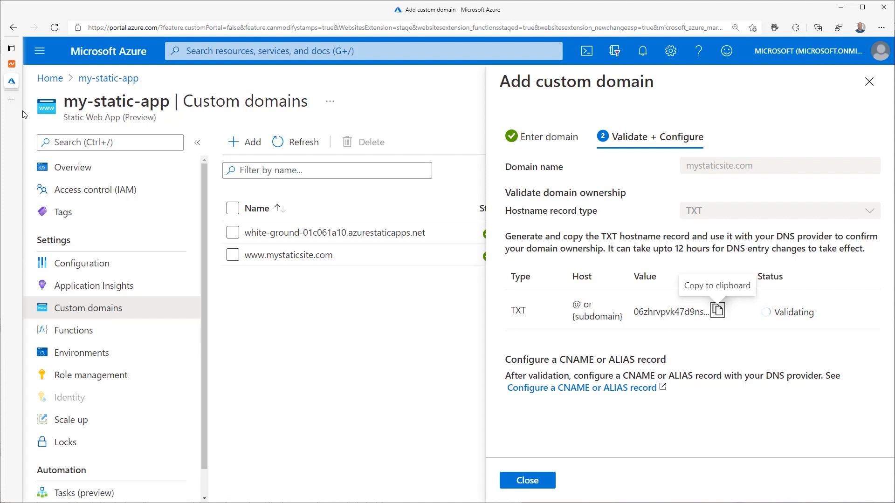
mouse_move(527, 480)
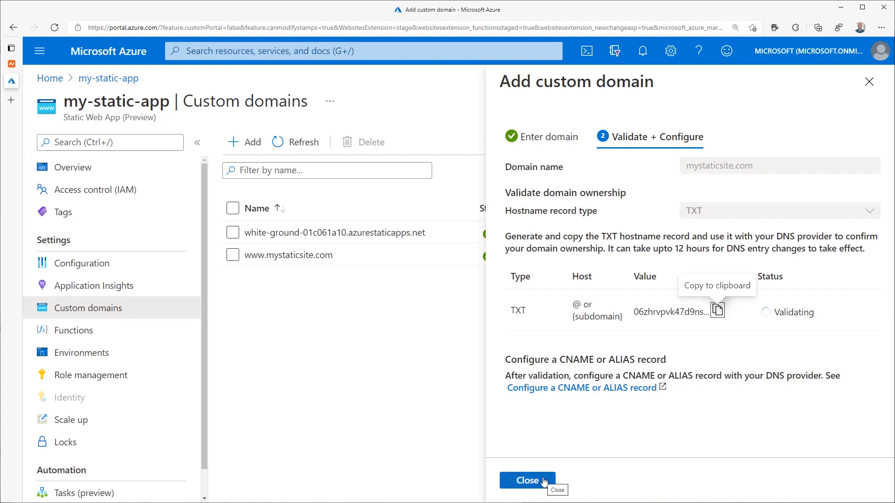
Close the domain setup, copy the auto-generated azurestaticapps.net address and go back to Namecheap
left_click(525, 480)
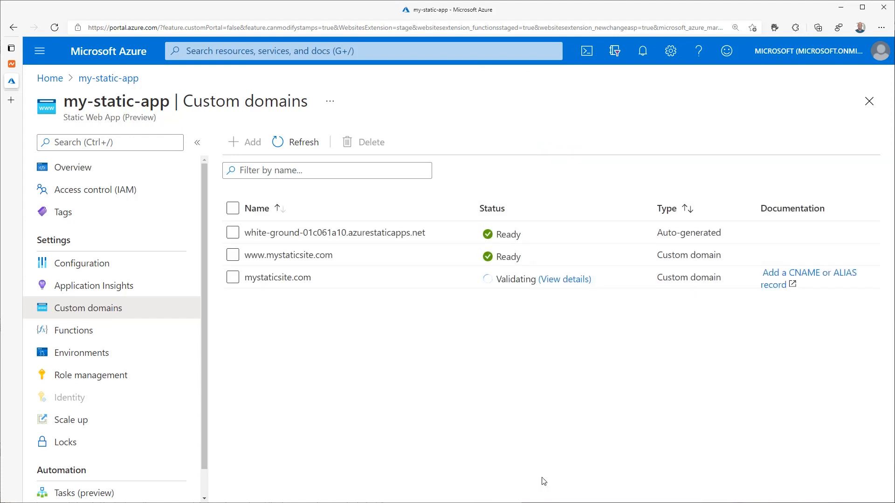
mouse_move(408, 428)
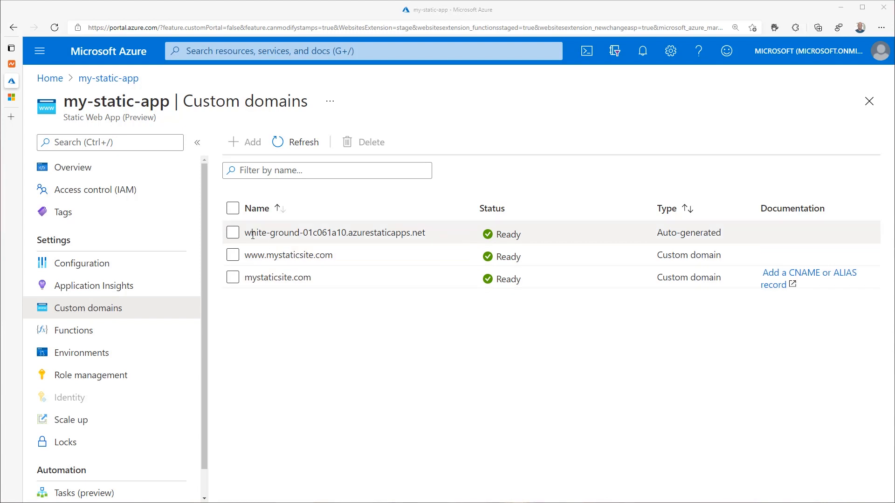
double_click(335, 233)
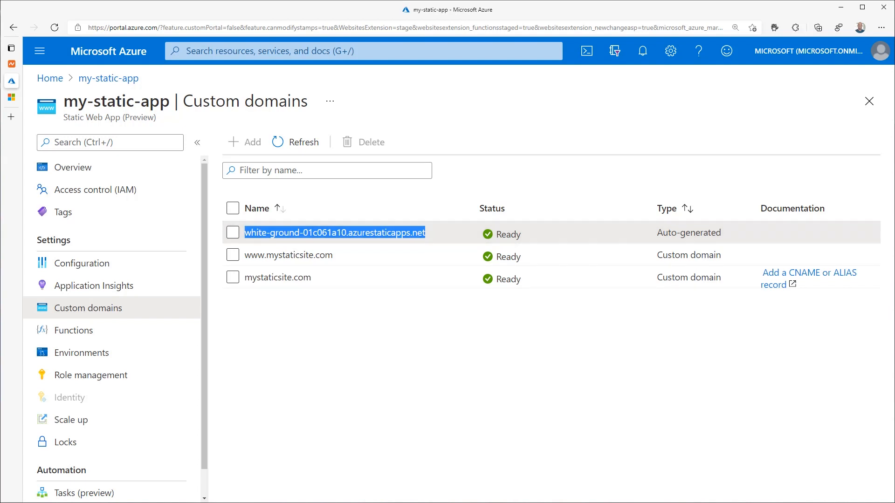
left_click(334, 232)
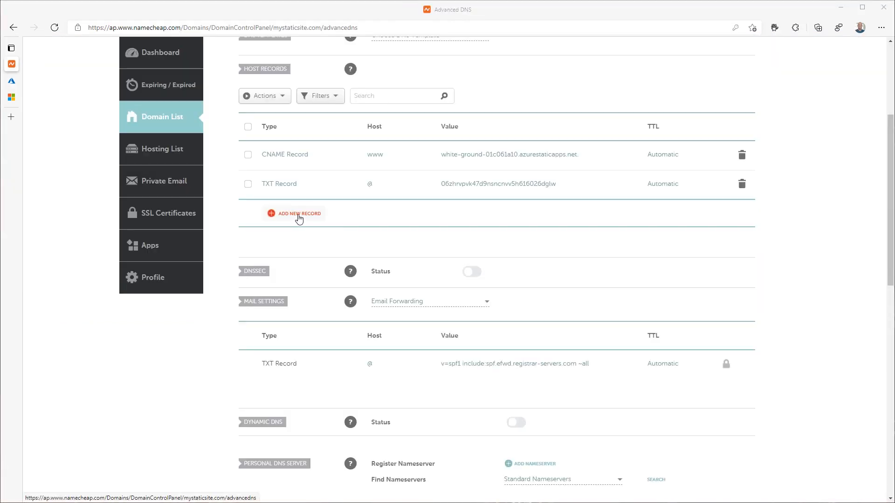
Start an ALIAS record for host @ targeting white-ground-01c061a10.azurestaticapps.net
left_click(298, 212)
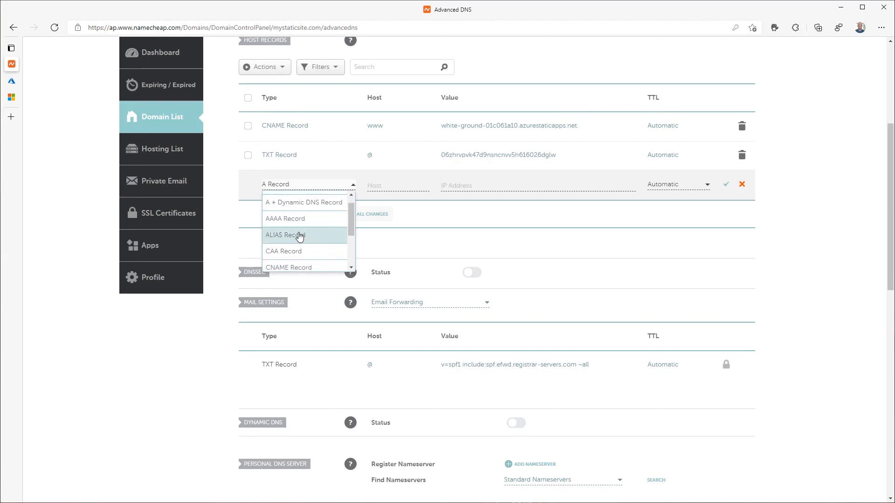
left_click(285, 235)
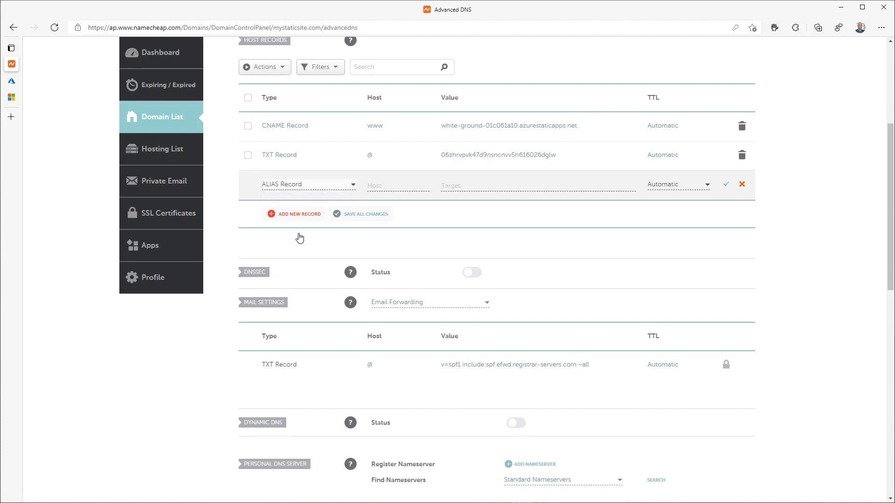
left_click(307, 183)
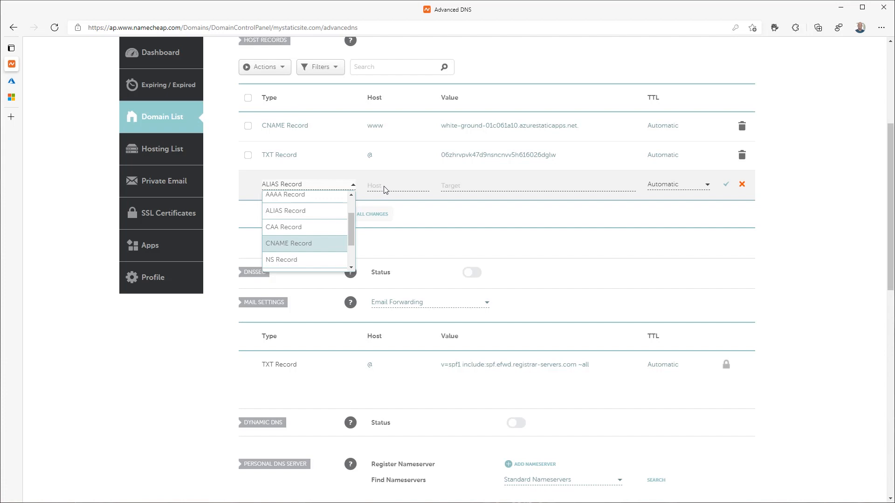
type("@")
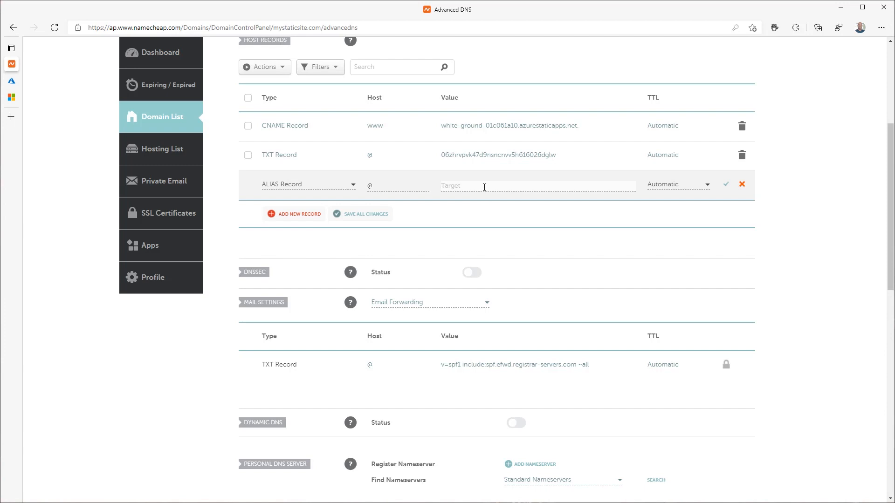
type("white-ground-01c061a10.azurestaticapps.net")
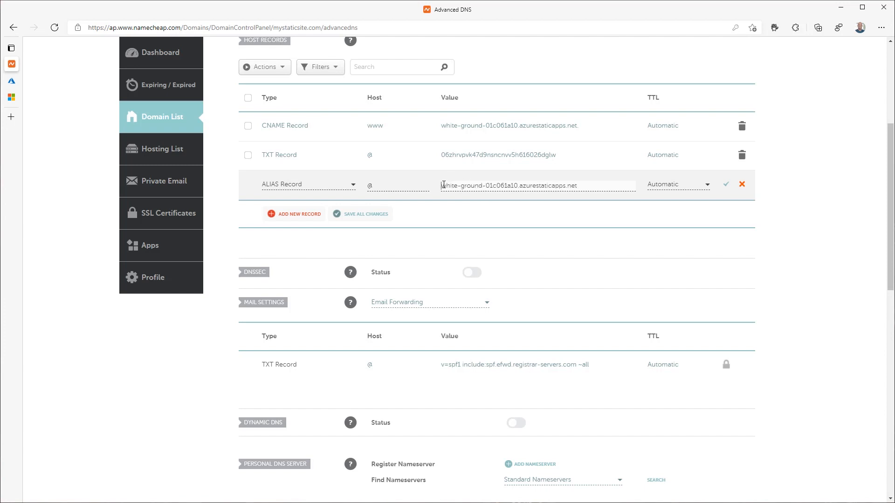
type("HTTPS://")
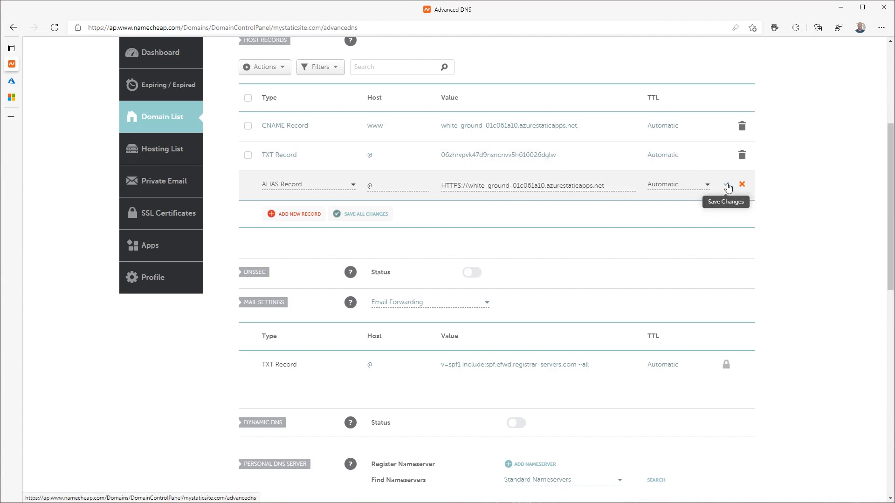
Save the ALIAS record after correcting the target to drop the HTTPS prefix
left_click(726, 184)
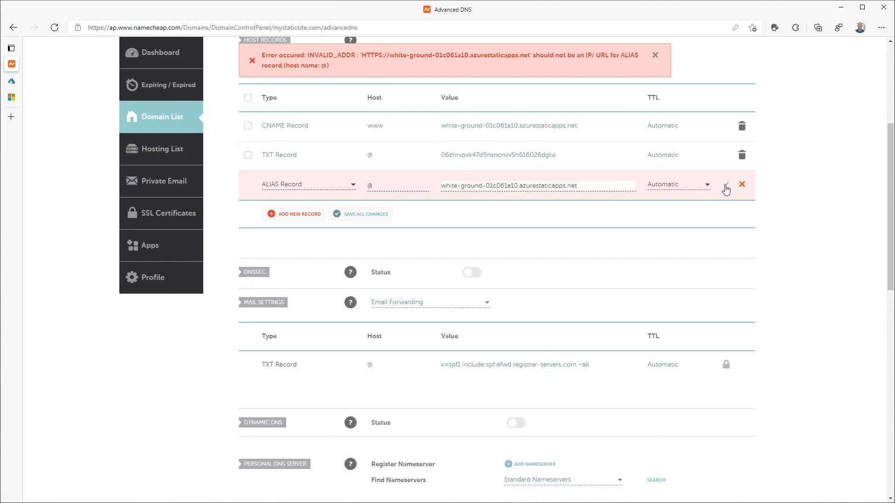
left_click(742, 184)
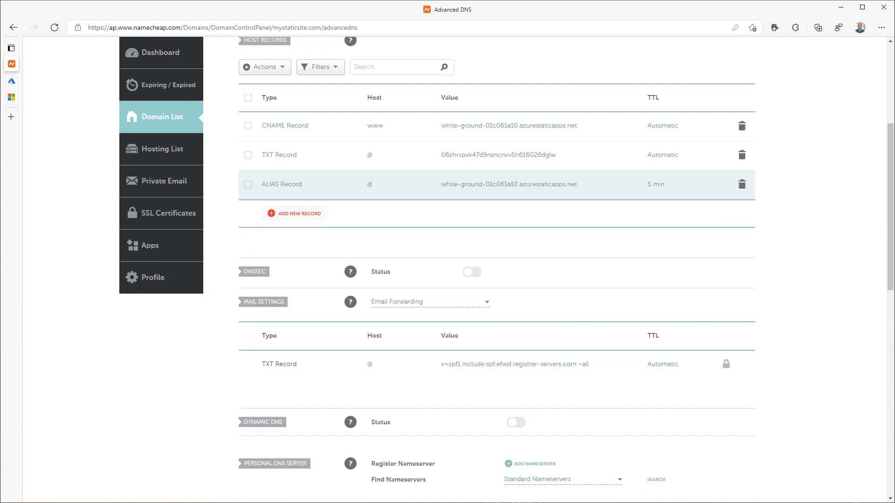